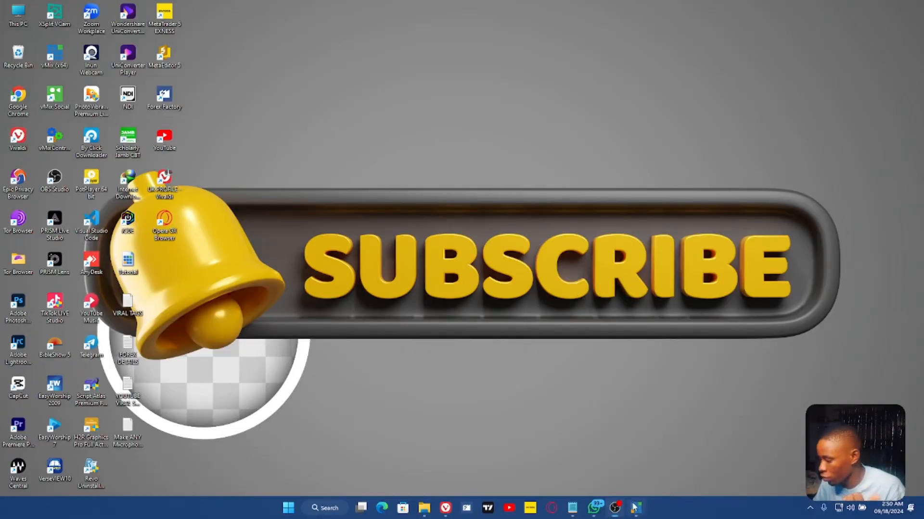
- Launch vMix so the audio mixer shows the microphone input's channel strip
click(636, 508)
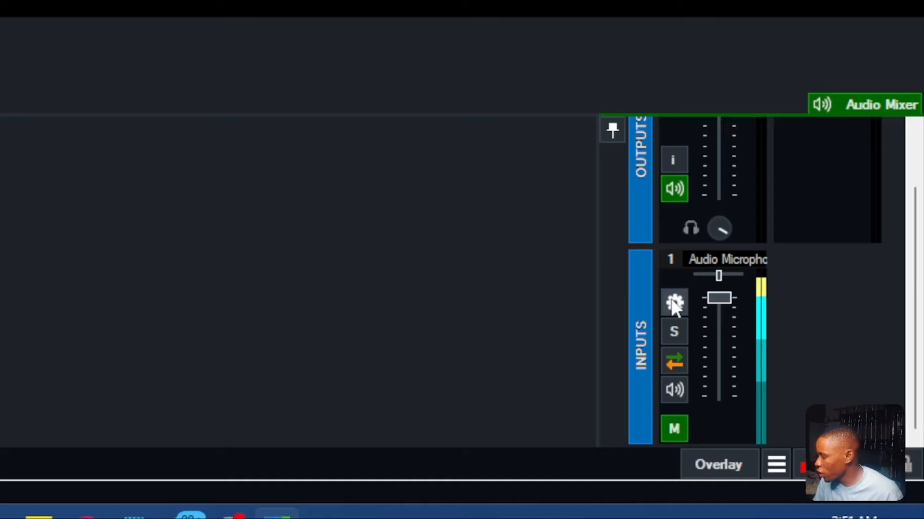
- Add the Waves Clarity Vx Stereo plugin via the WaveShell1-VST3 driver in the microphone's Audio Settings
click(674, 301)
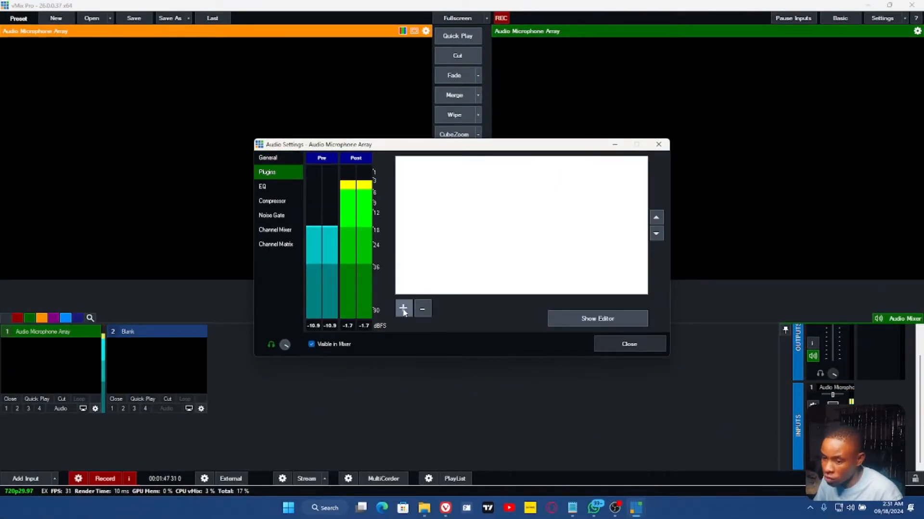
click(403, 308)
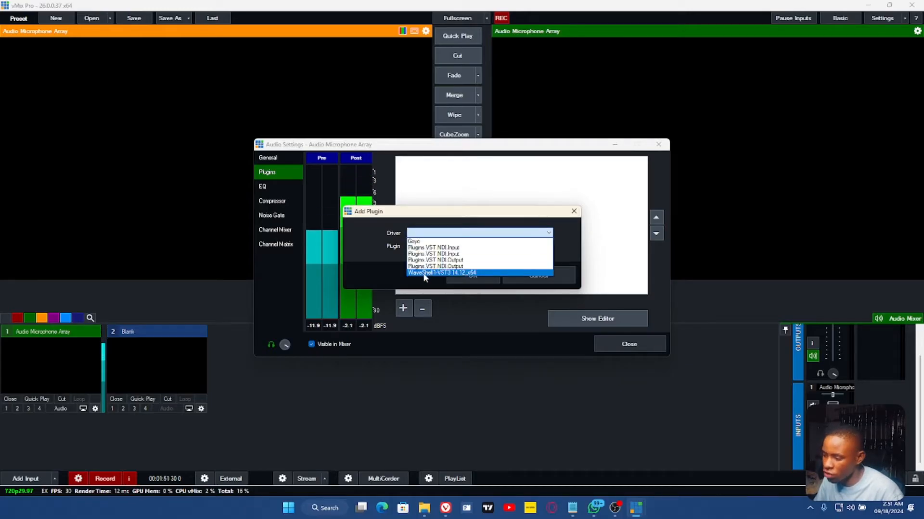
click(441, 272)
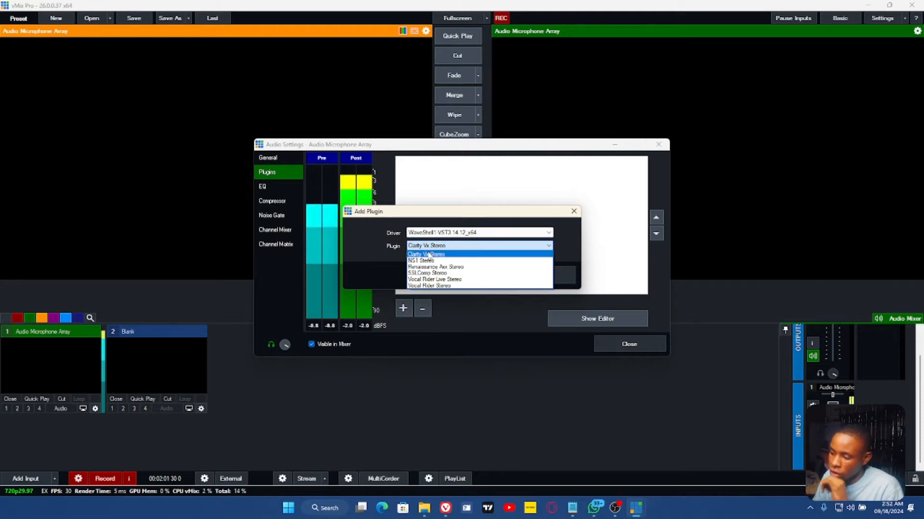
click(425, 254)
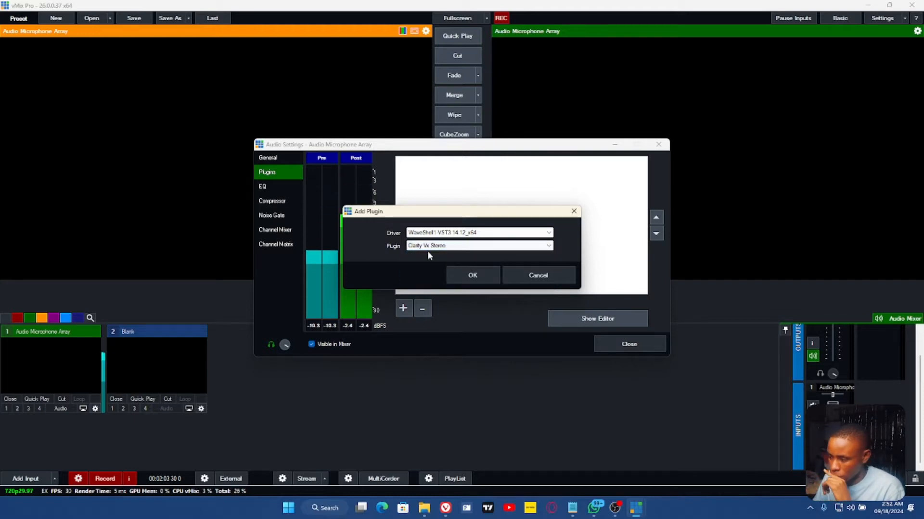
click(472, 275)
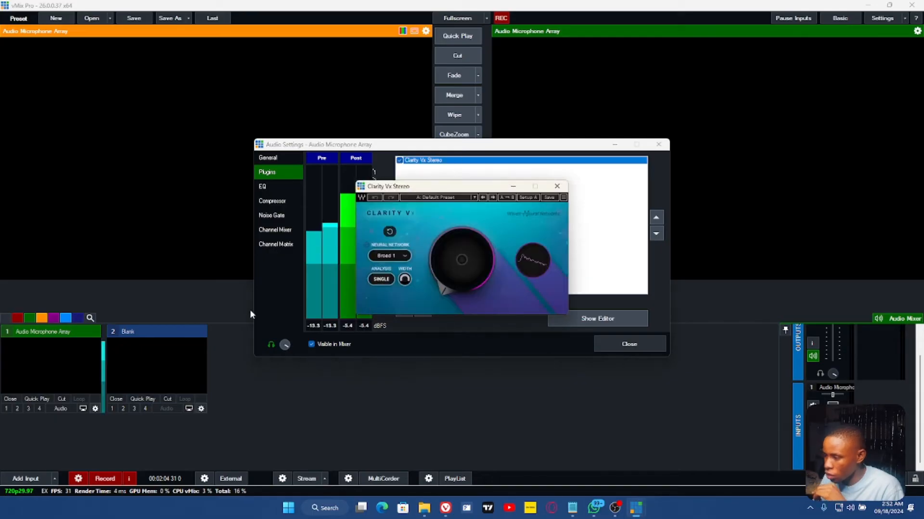
click(556, 186)
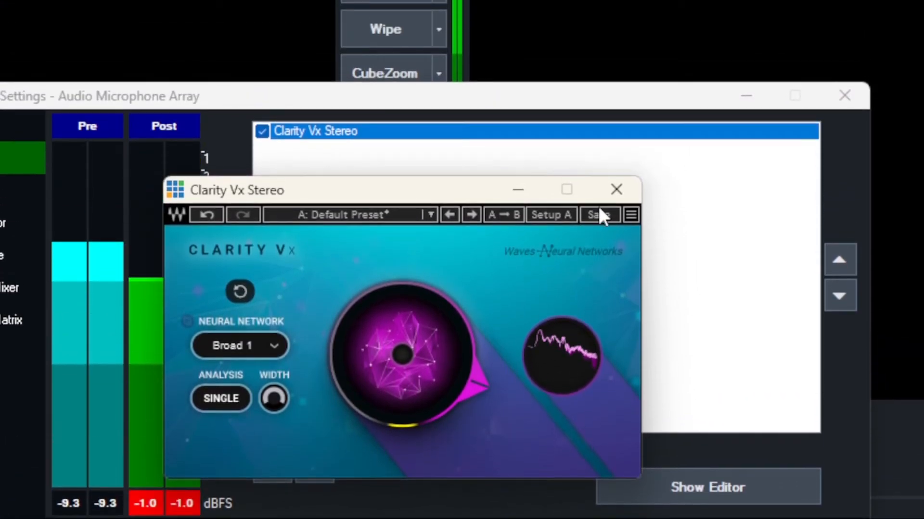
- Add NS1 Stereo from the WaveShell1-VST3 driver as a second plugin on the microphone
click(616, 189)
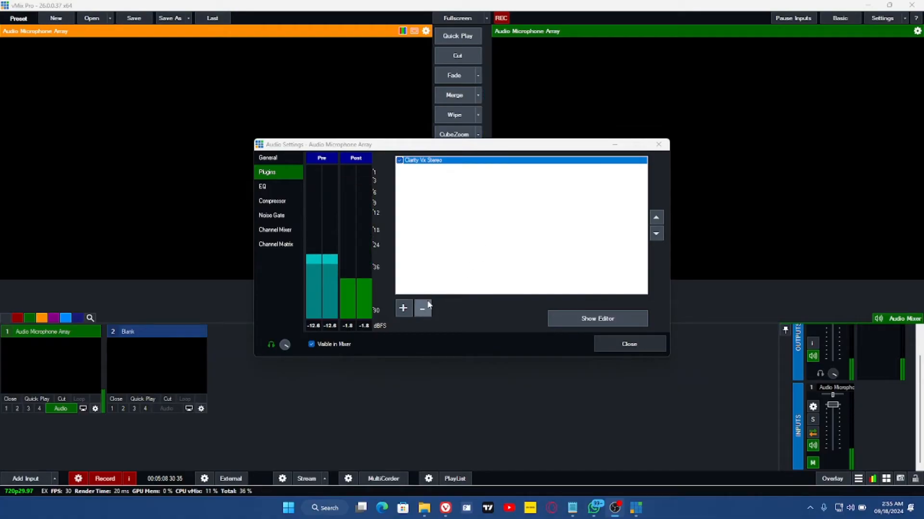
click(403, 307)
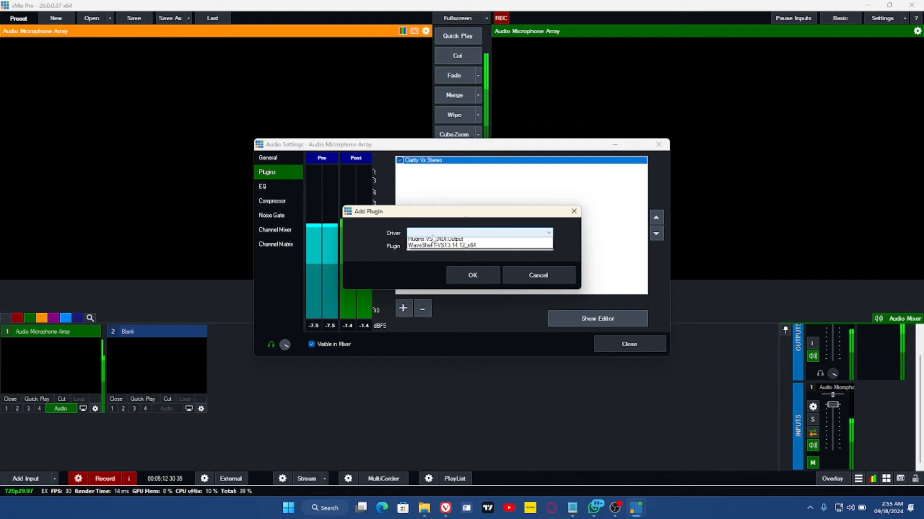
click(546, 231)
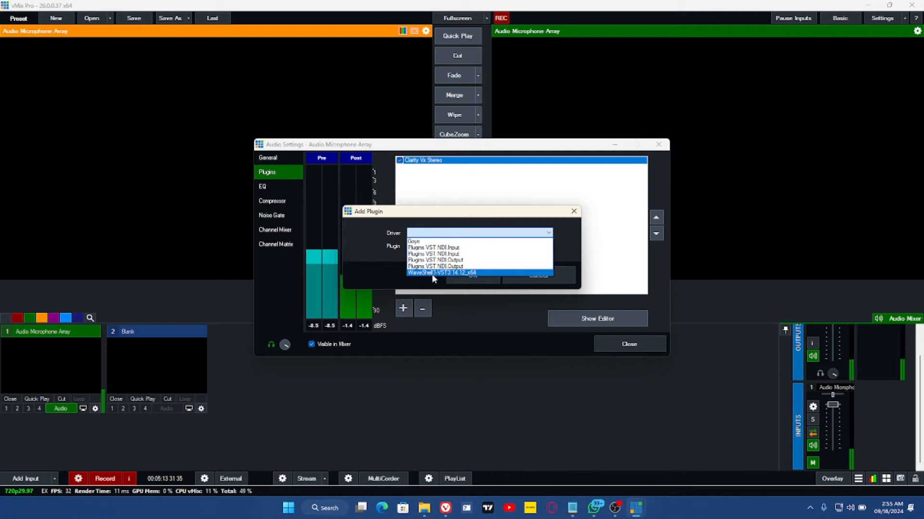
click(441, 272)
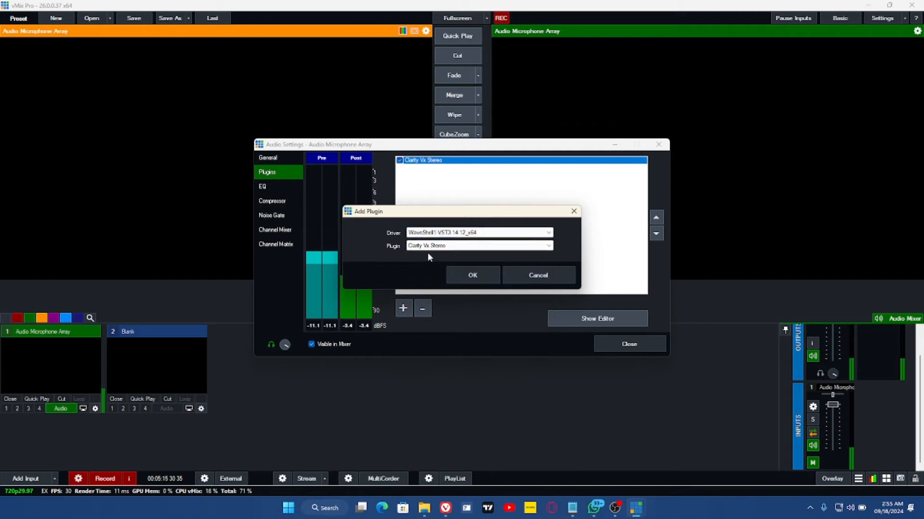
click(478, 245)
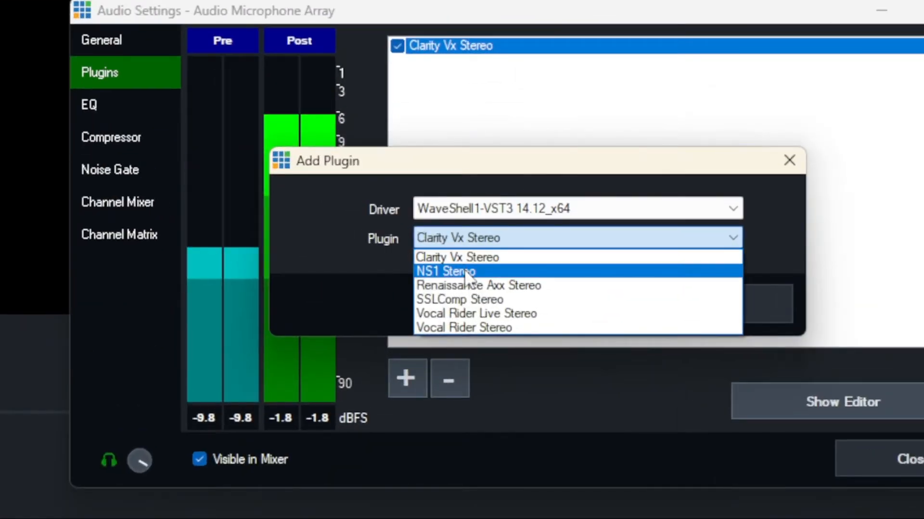
click(445, 271)
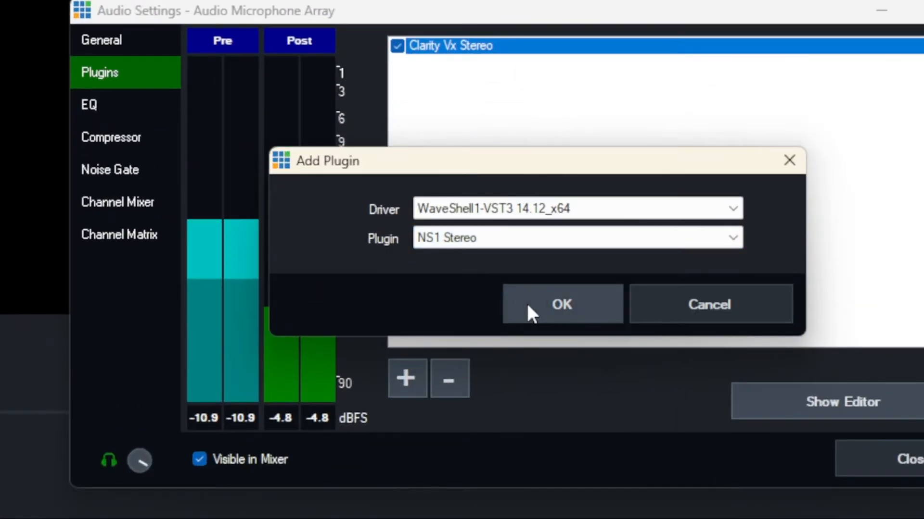
click(560, 304)
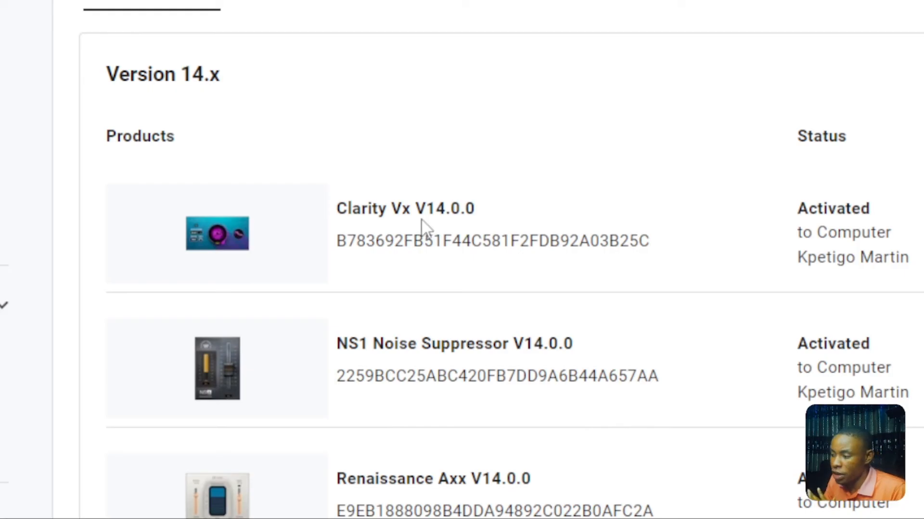
- Scroll the Waves account's Version 14.x licenses to show Clarity Vx and NS1 Noise Suppressor activated
scroll(down, 3)
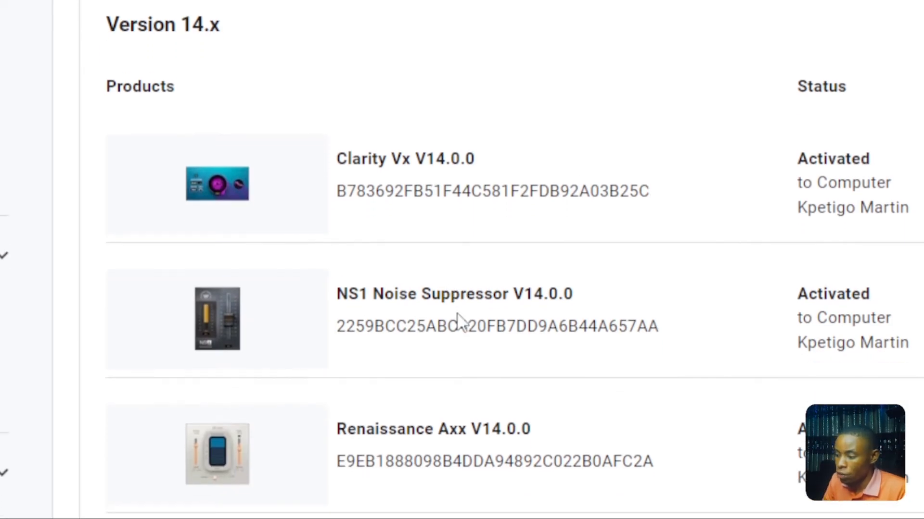
scroll(down, 3)
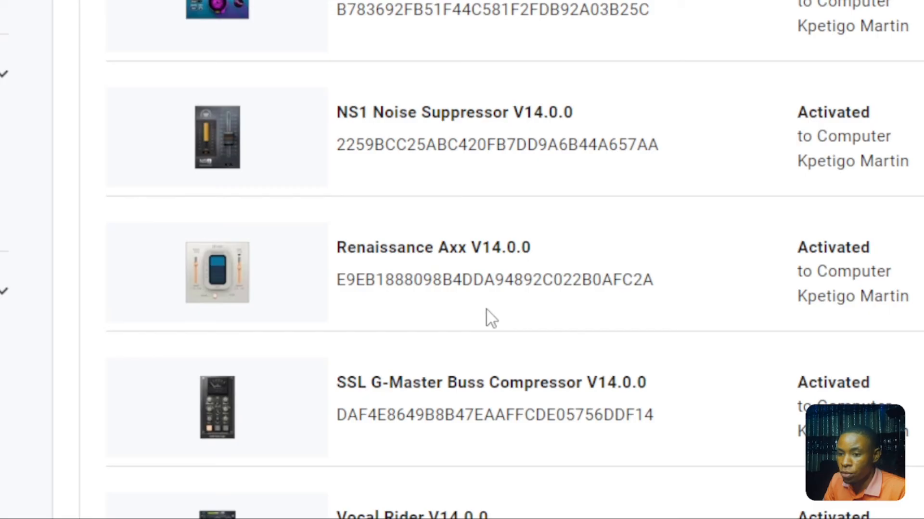
scroll(up, 3)
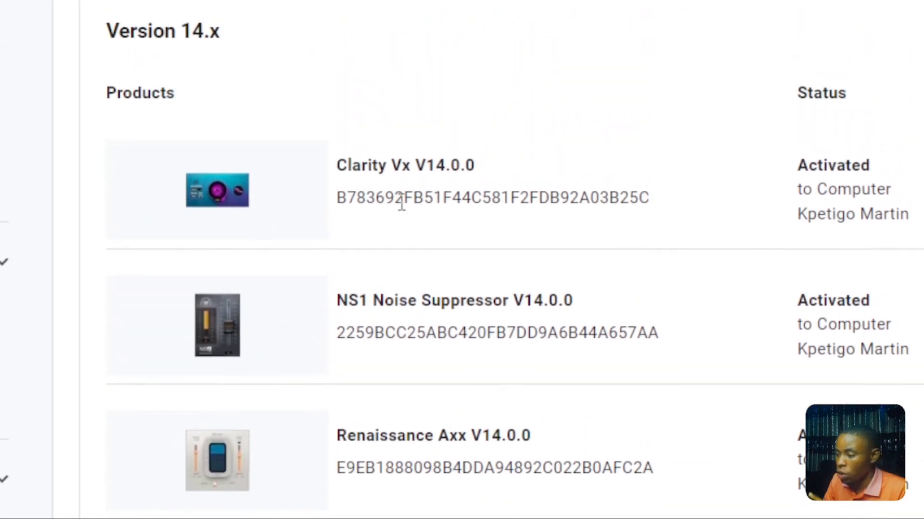